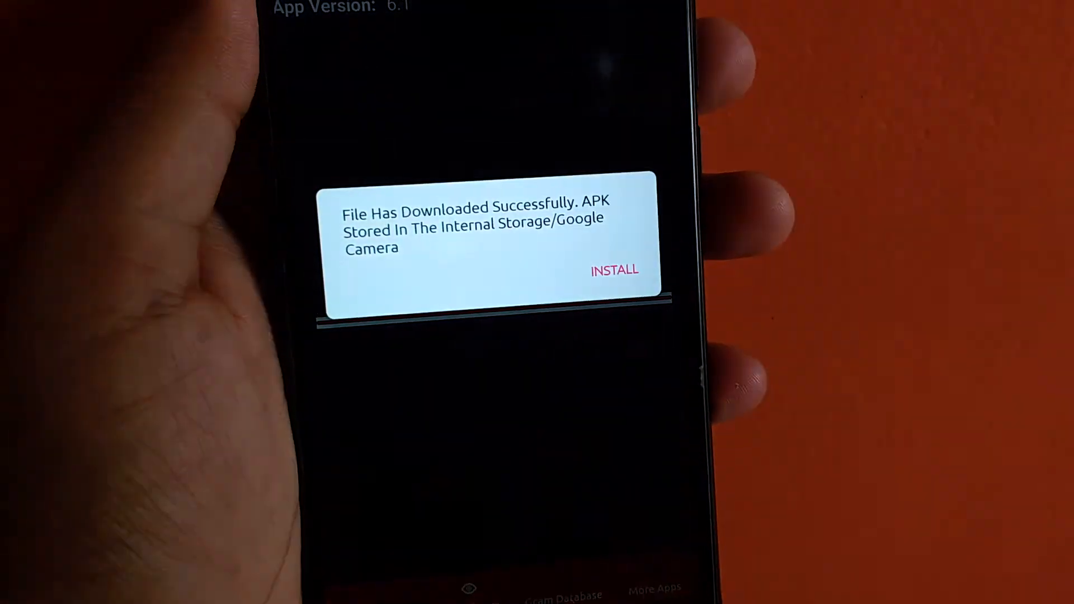
Start installing the downloaded Google Camera APK from the download-complete dialog.
click(613, 270)
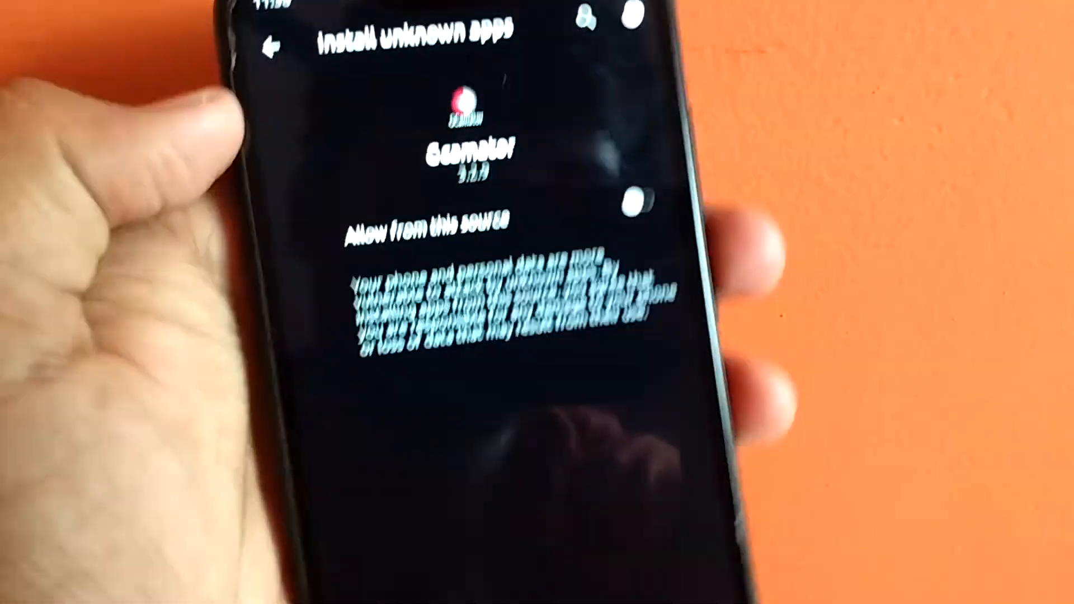
Switch on 'Allow from this source' for Gcamator 3.2.9 on the Install unknown apps page.
click(615, 219)
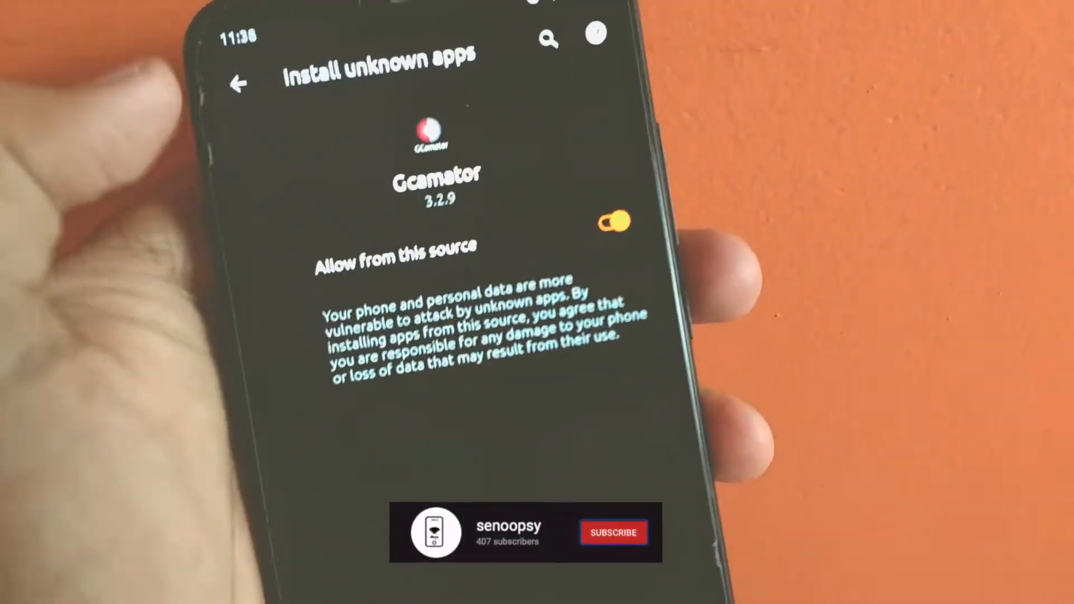